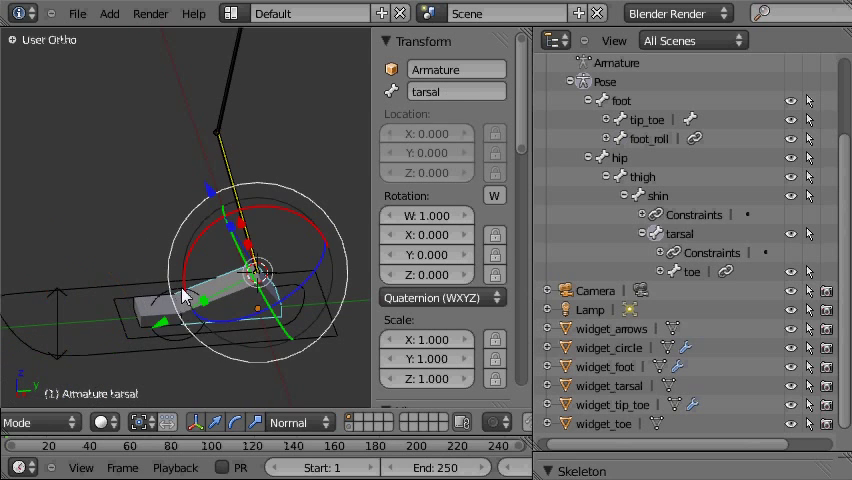
Step: Select the rotate_toe bone and test-rotate the toe control
left_click(200, 295)
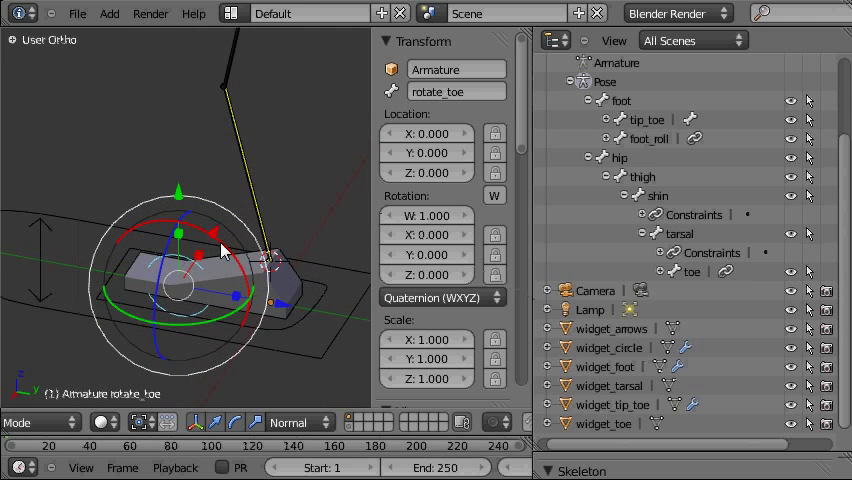
left_click_drag(200, 250, 175, 215)
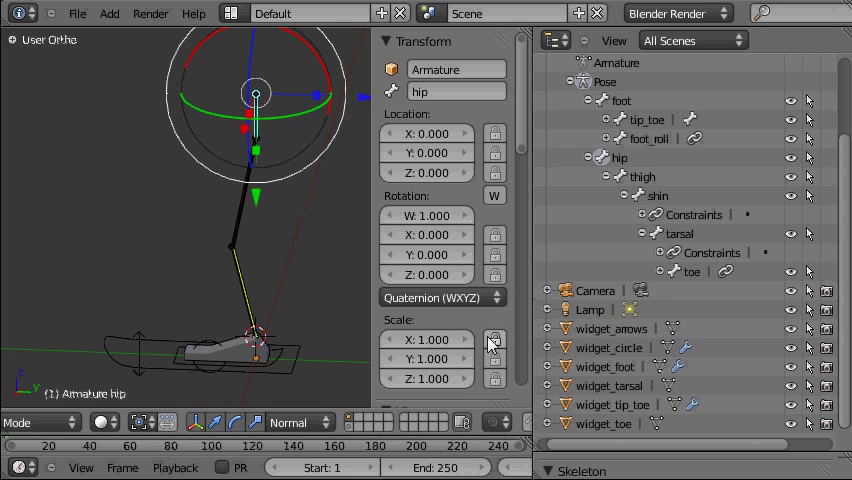
Step: Pan the view down to the foot and select the foot control bone
left_click_drag(255, 92, 320, 90)
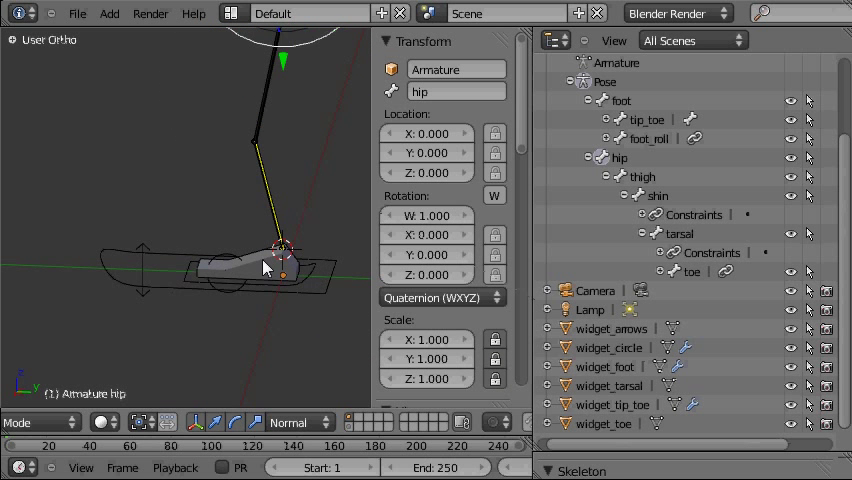
left_click(280, 280)
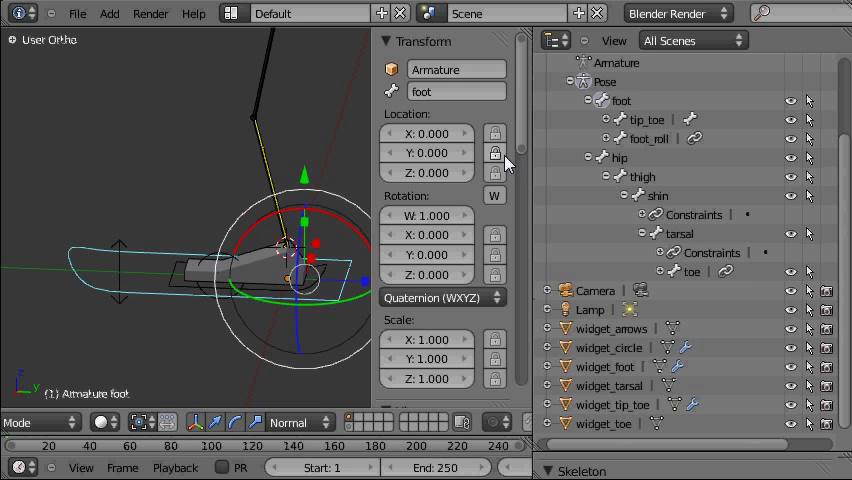
mouse_move(320, 218)
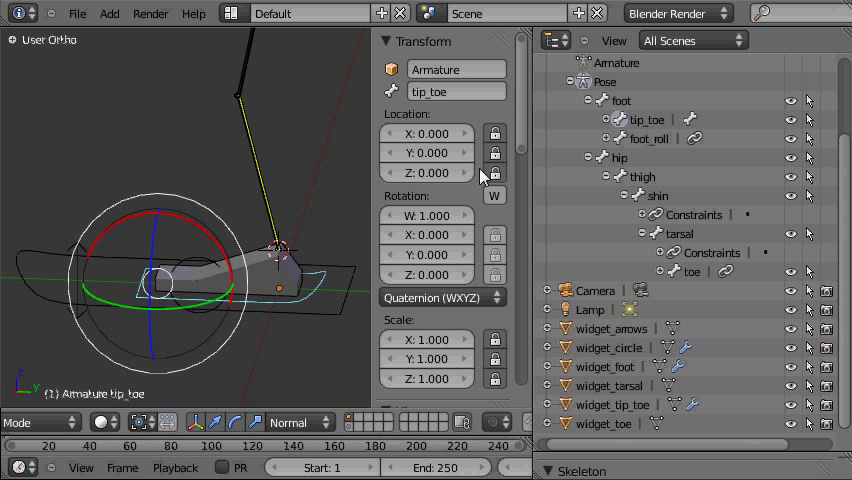
mouse_move(255, 330)
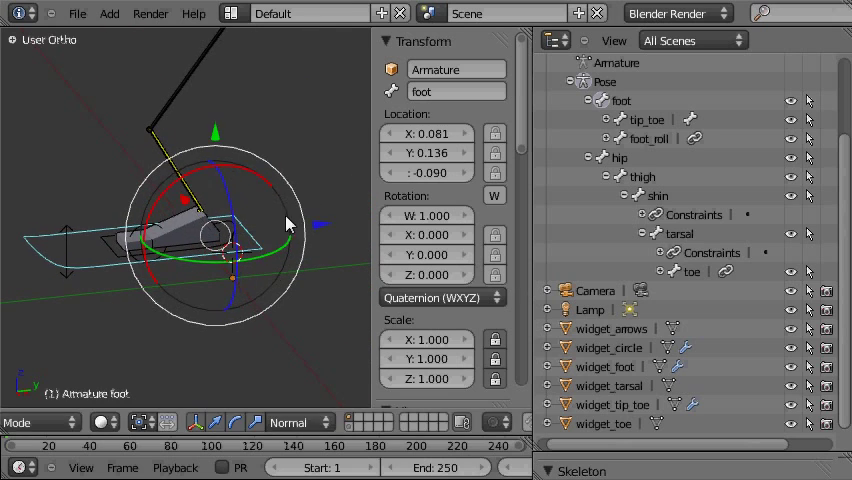
Step: Rotate the foot control bone to test how the leg responds
left_click_drag(290, 225, 350, 255)
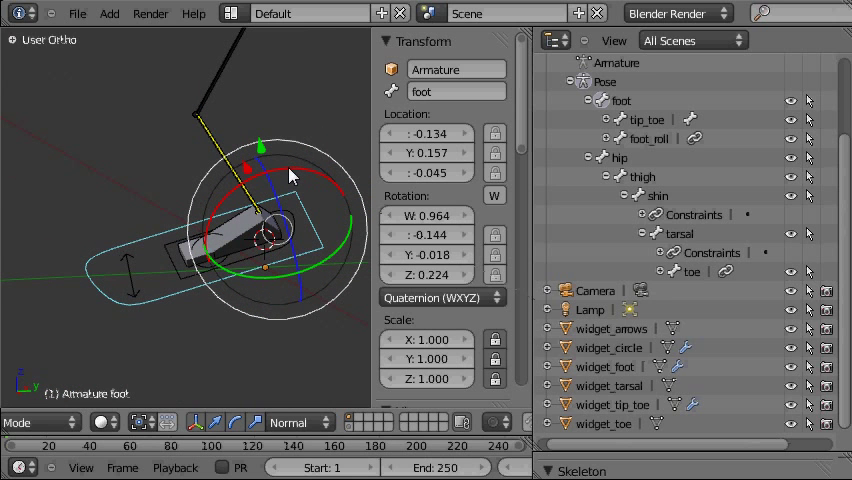
mouse_move(291, 180)
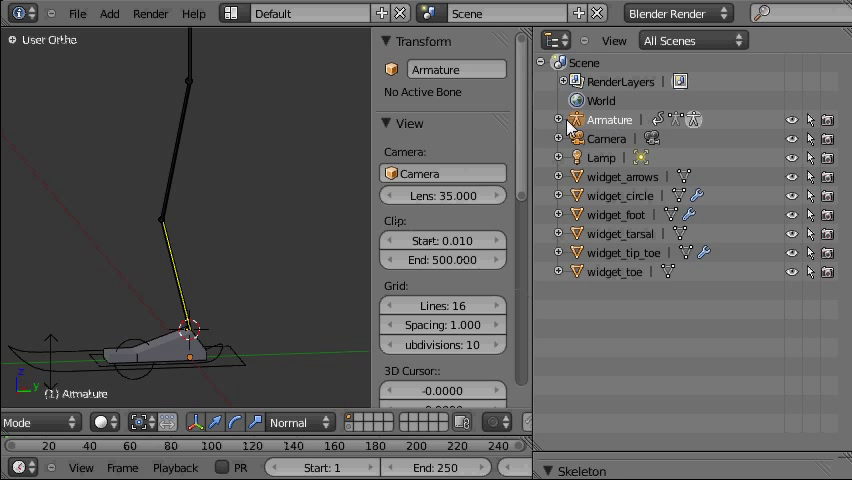
Step: Expand the armature's bone hierarchy in the Outliner
left_click(559, 119)
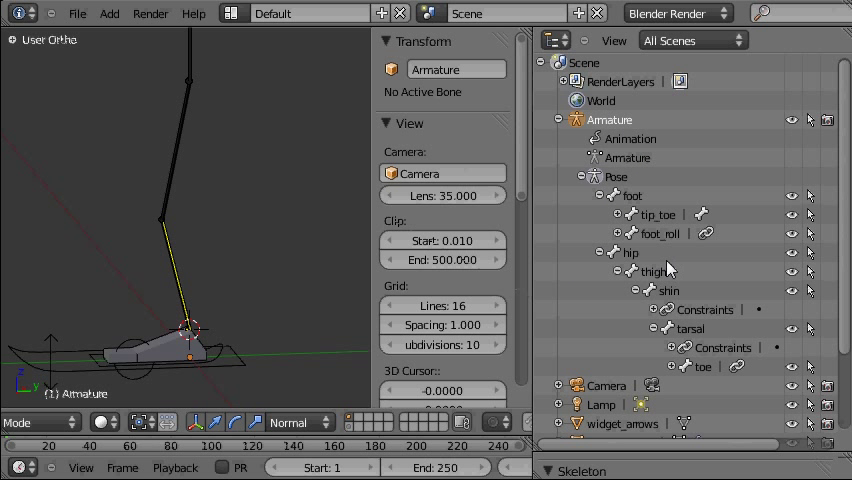
mouse_move(810, 271)
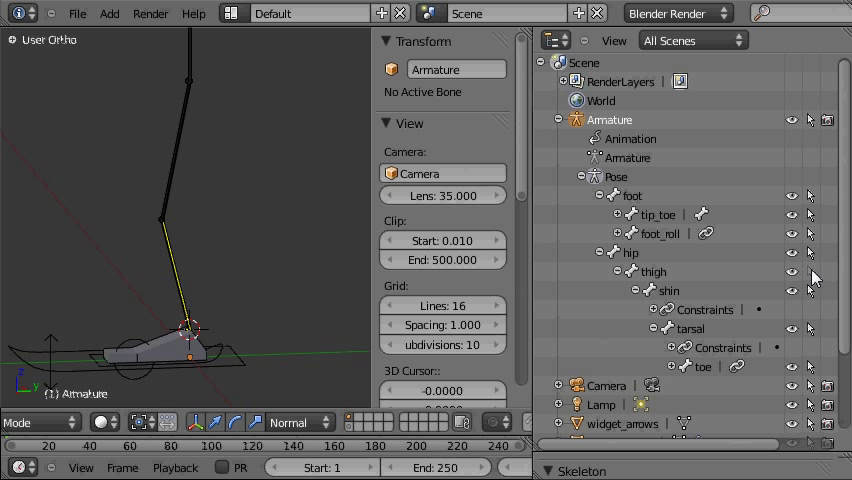
mouse_move(190, 160)
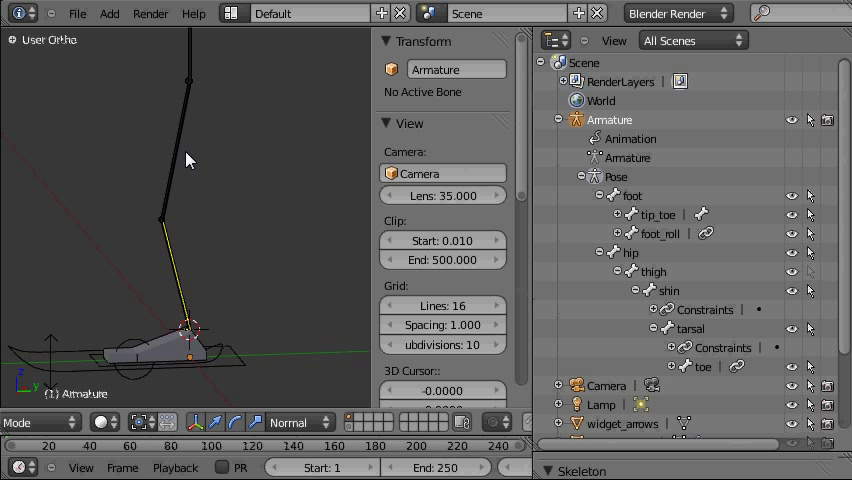
mouse_move(184, 152)
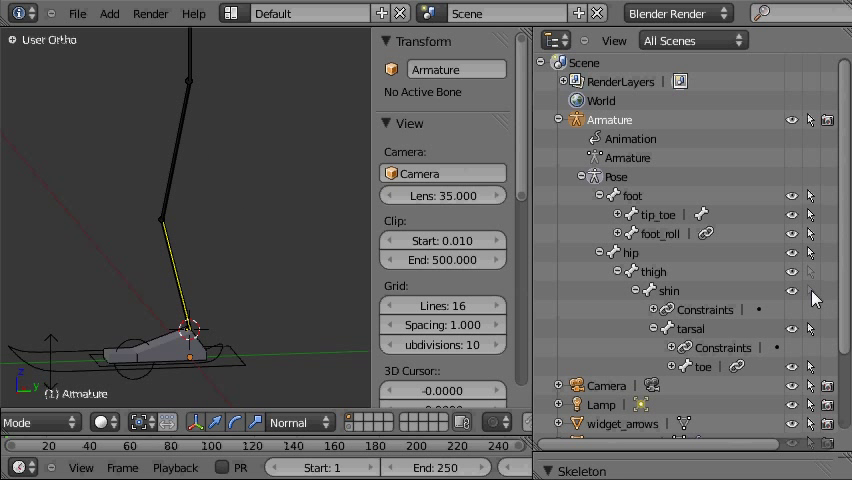
mouse_move(810, 372)
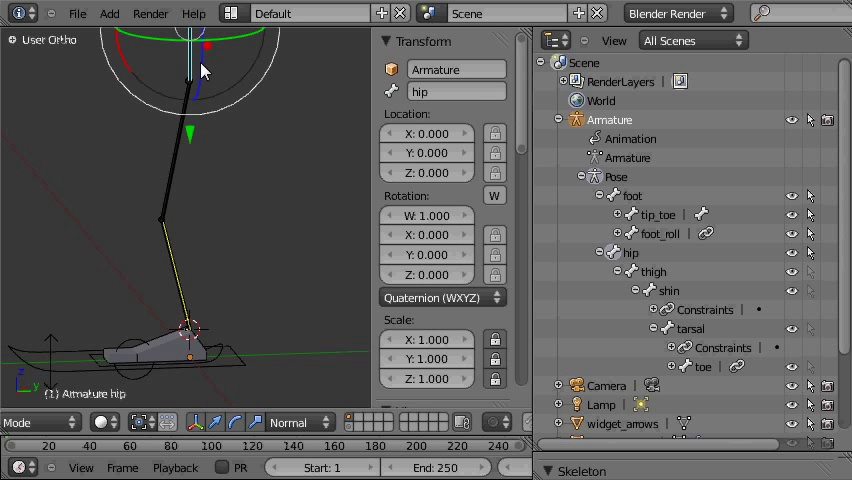
Step: Slide foot_roll back and further to roll the foot and tilt it up
left_click_drag(200, 70, 183, 112)
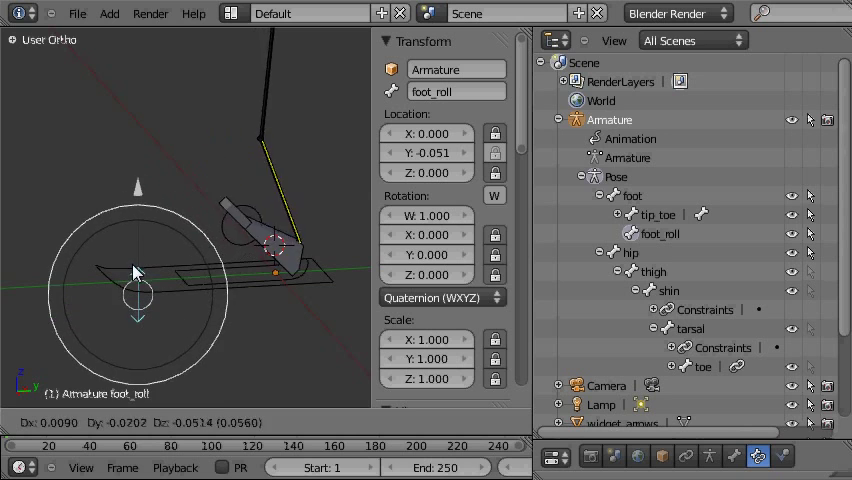
left_click_drag(137, 272, 130, 303)
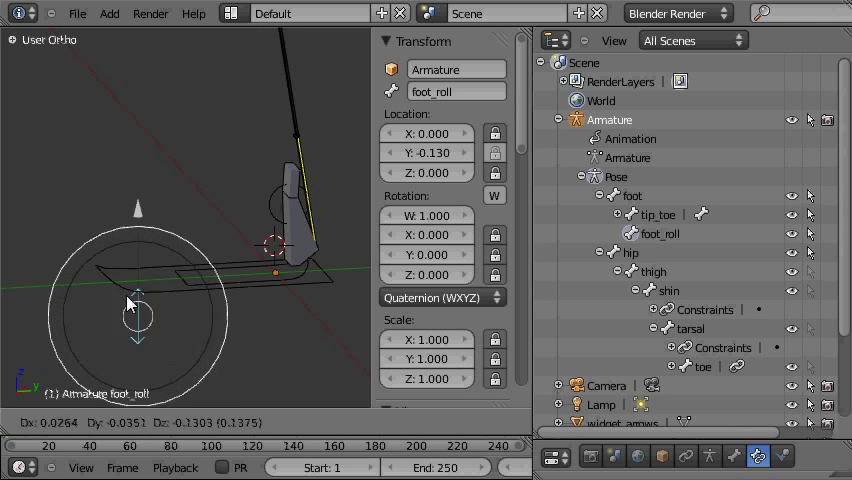
left_click_drag(130, 303, 135, 351)
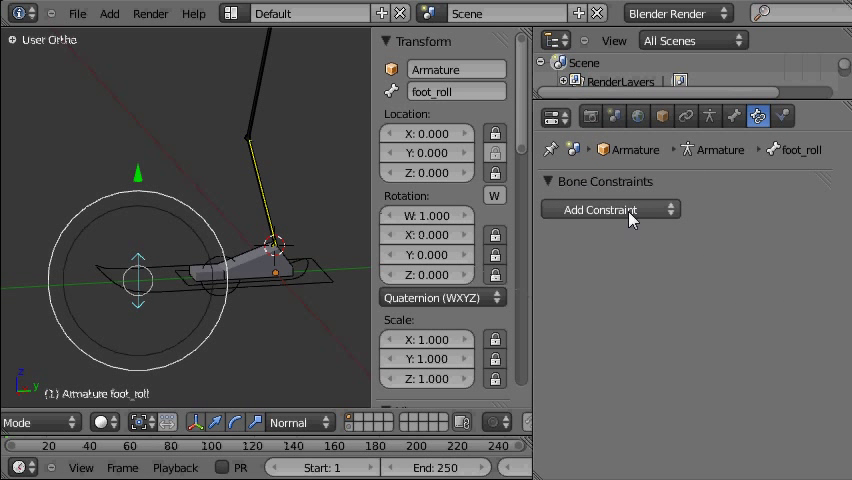
Step: Add a Limit Location constraint to foot_roll with minimum Y enabled in local space
left_click(600, 210)
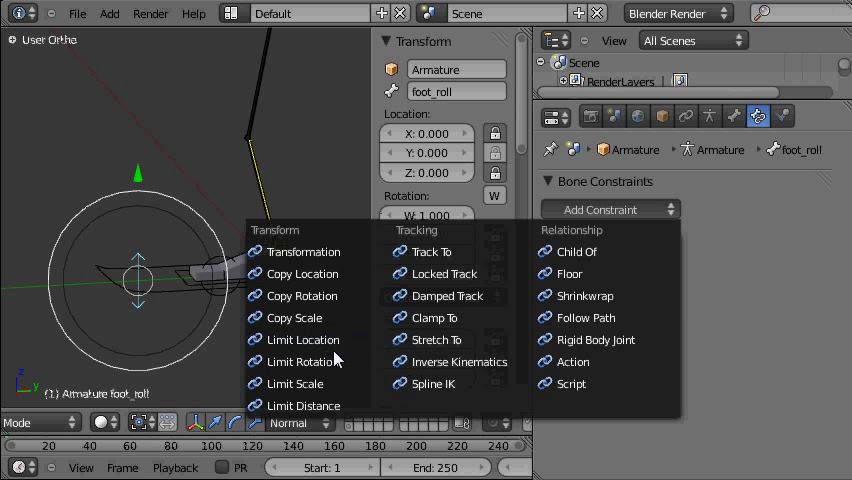
left_click(302, 339)
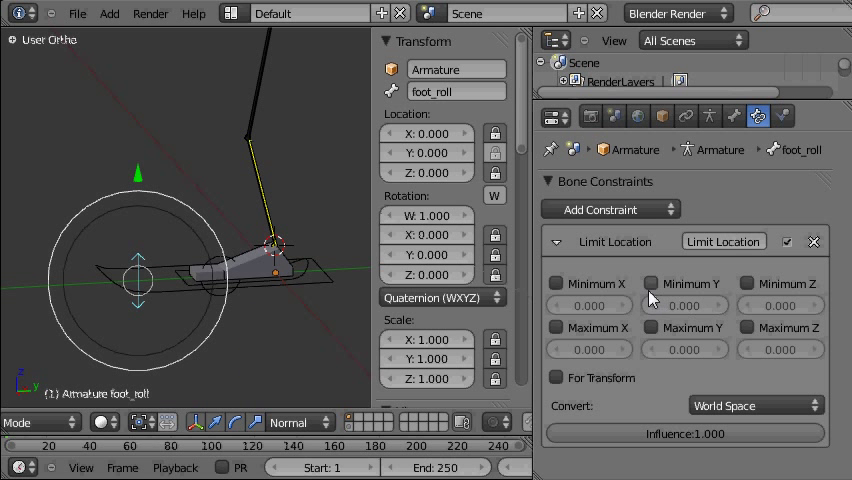
mouse_move(140, 180)
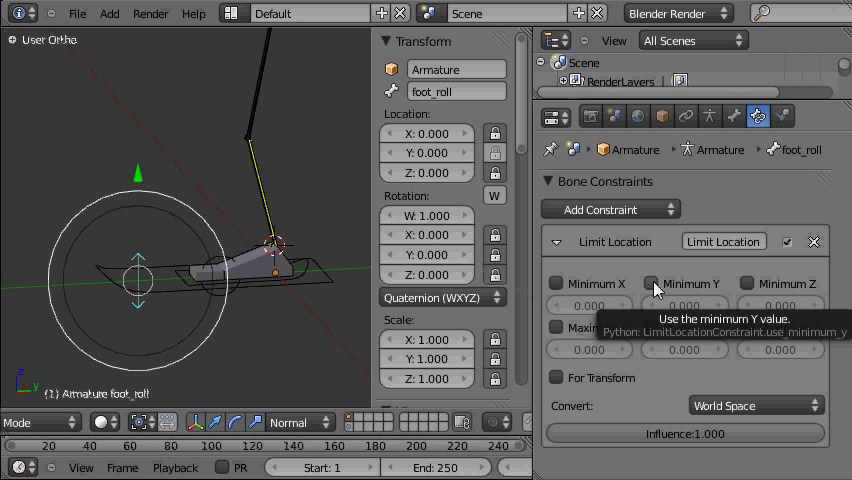
left_click(651, 283)
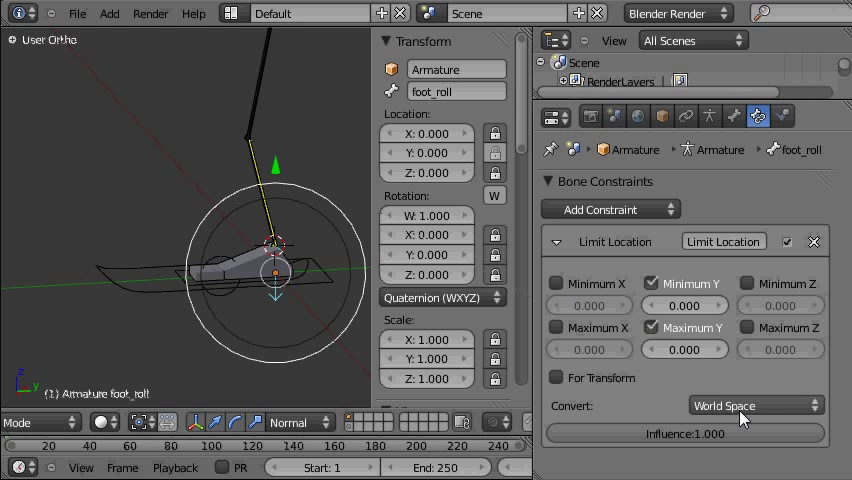
left_click(755, 405)
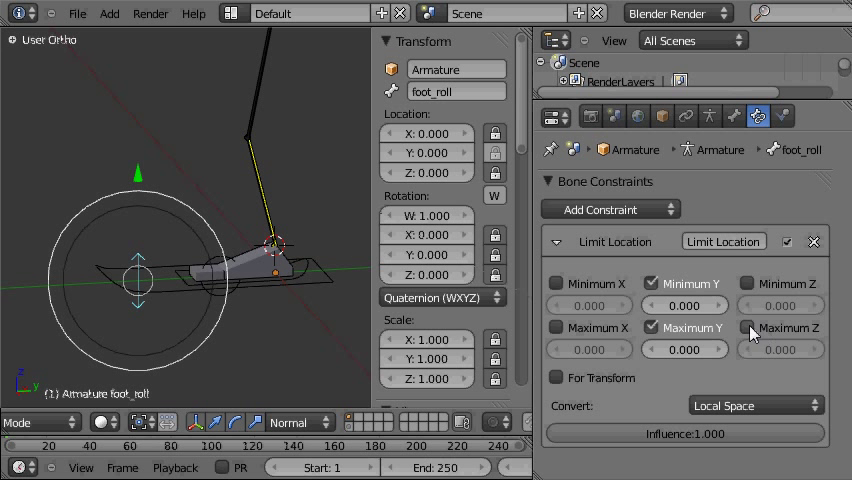
Step: Set the Y limit to -0.1–0.1 and enable For Transform
left_click(684, 305)
type("-0.100")
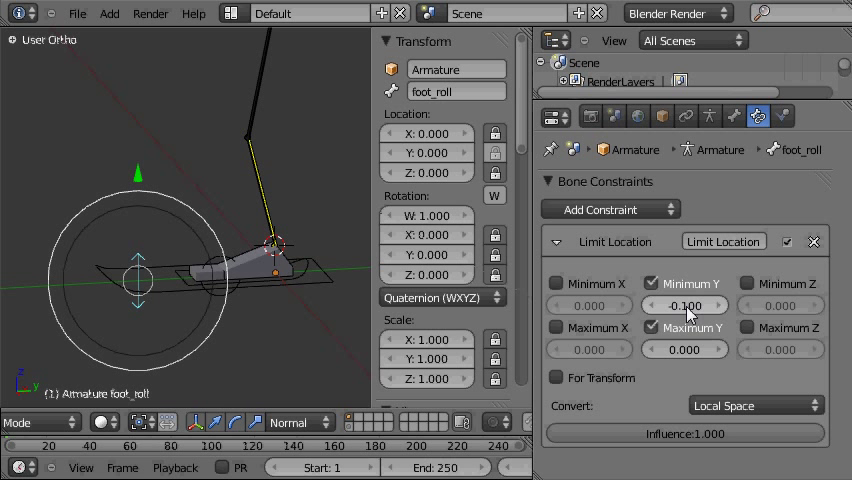
left_click(684, 349)
type("0.100")
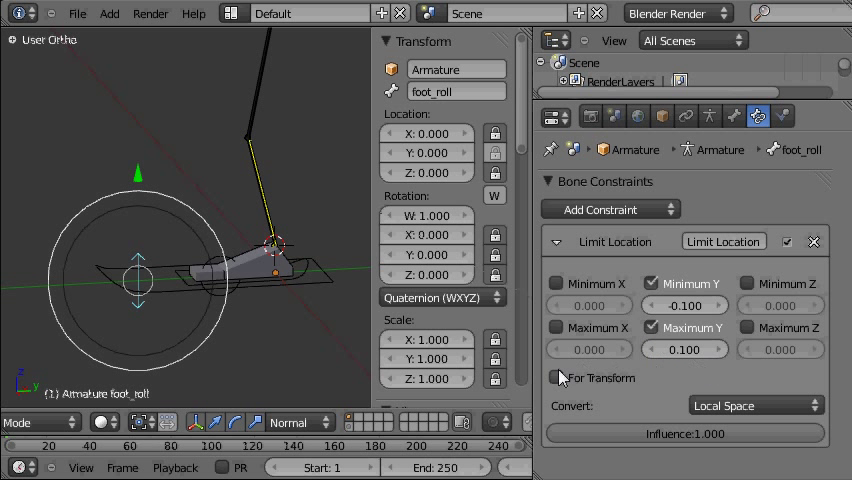
mouse_move(560, 378)
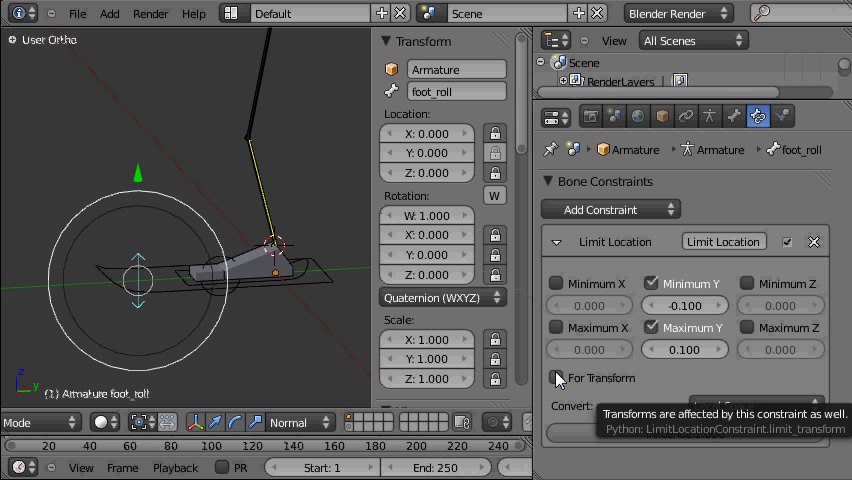
left_click(559, 378)
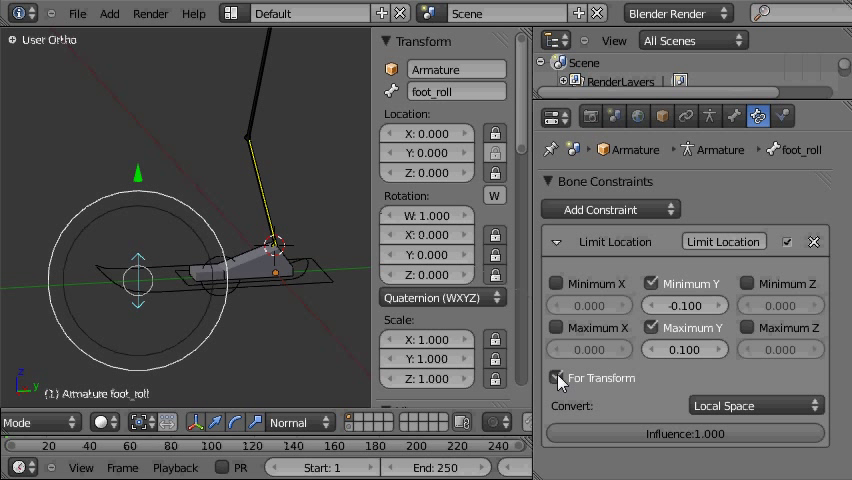
left_click(558, 378)
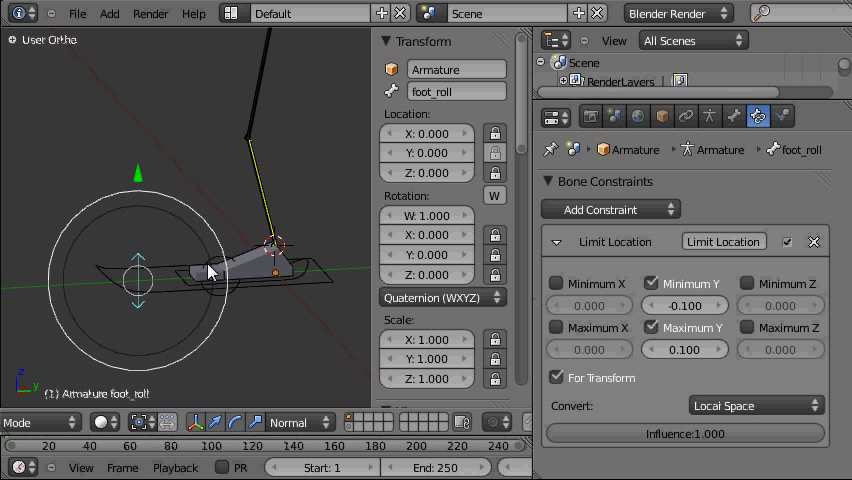
mouse_move(183, 289)
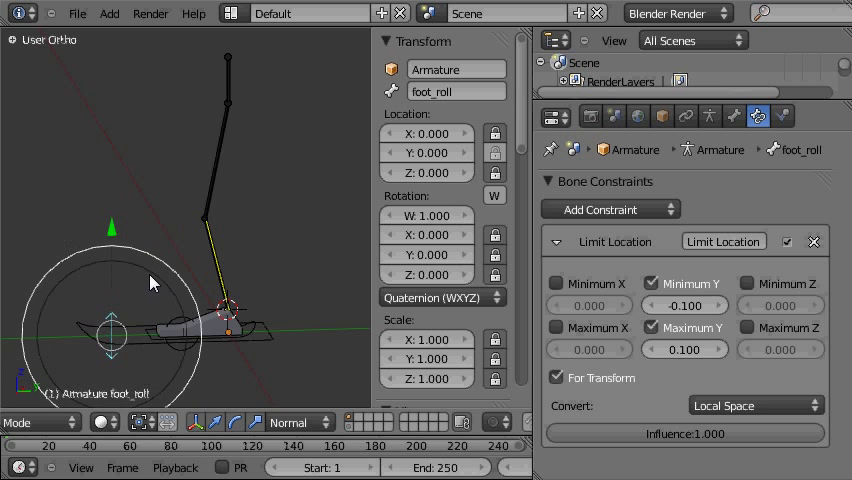
mouse_move(195, 267)
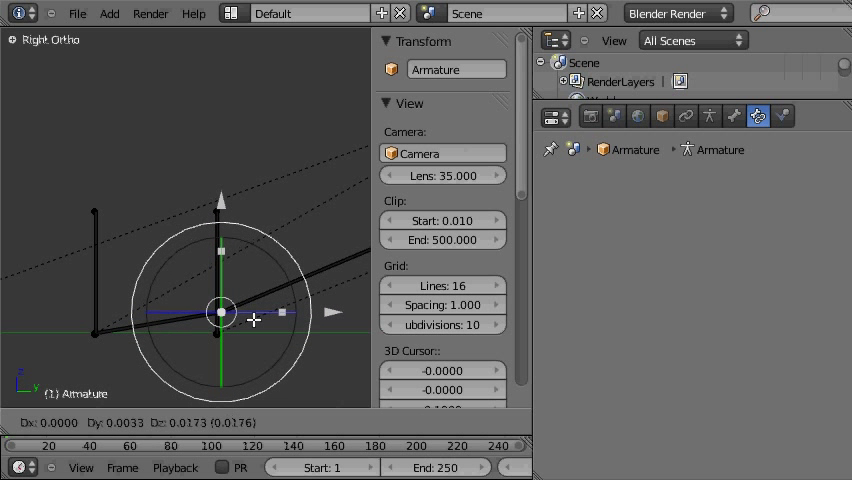
Step: End the in-progress bone move and return the rig to Pose Mode
key("Tab")
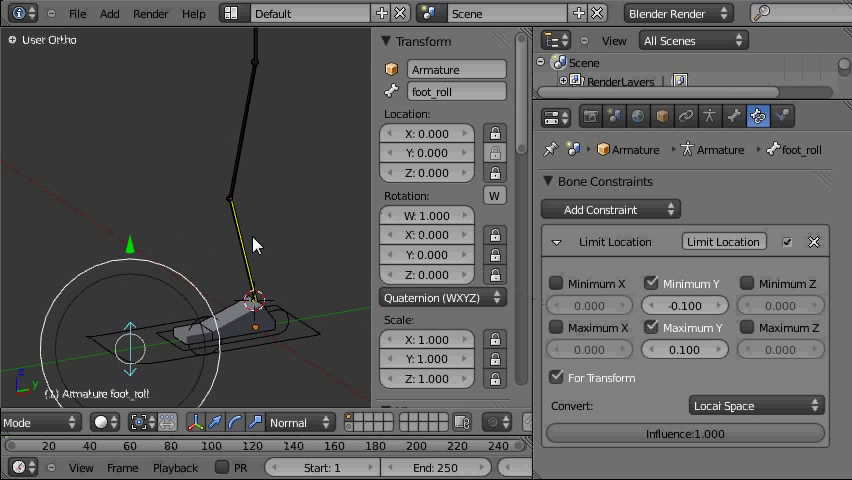
mouse_move(260, 252)
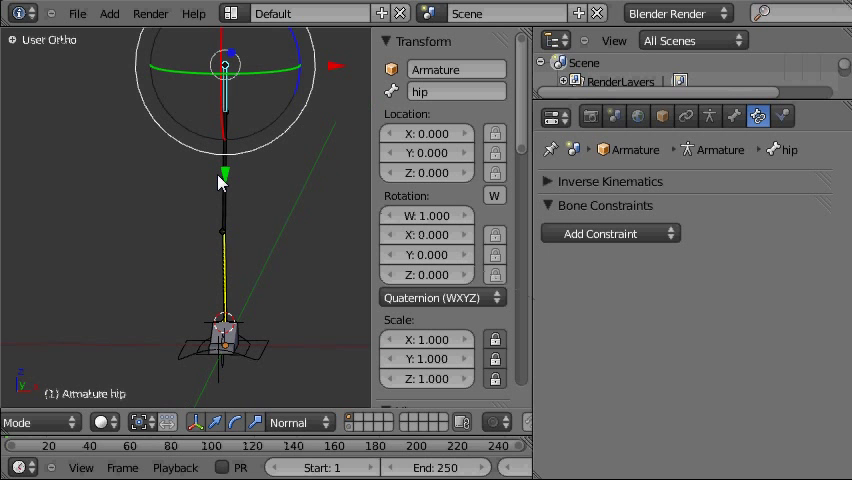
Step: View the rig straight from the front
key("KP_1")
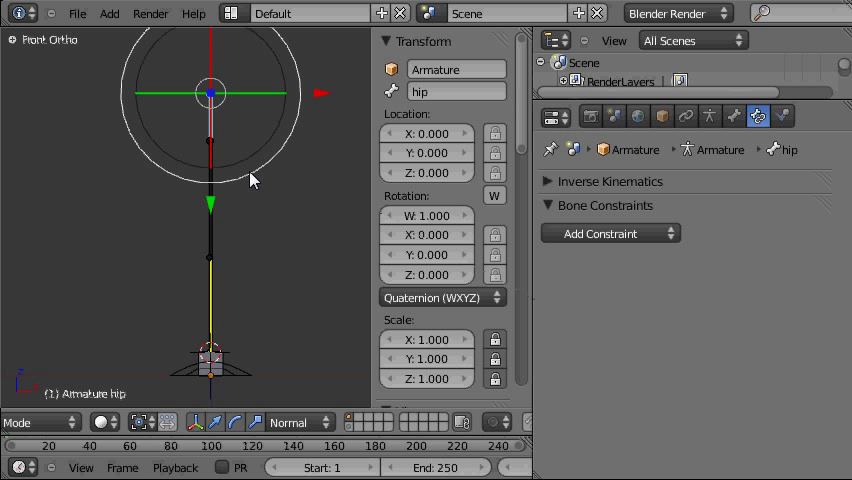
mouse_move(257, 170)
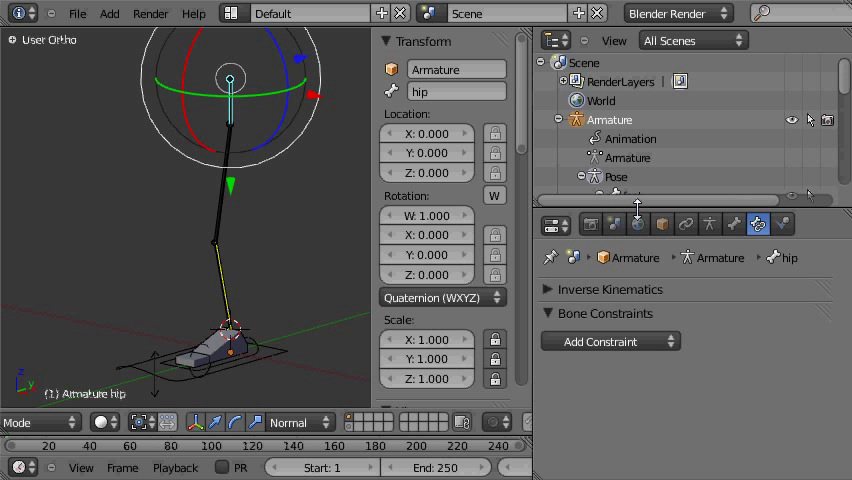
Step: Enlarge the Outliner and scroll down its listing
left_click(581, 176)
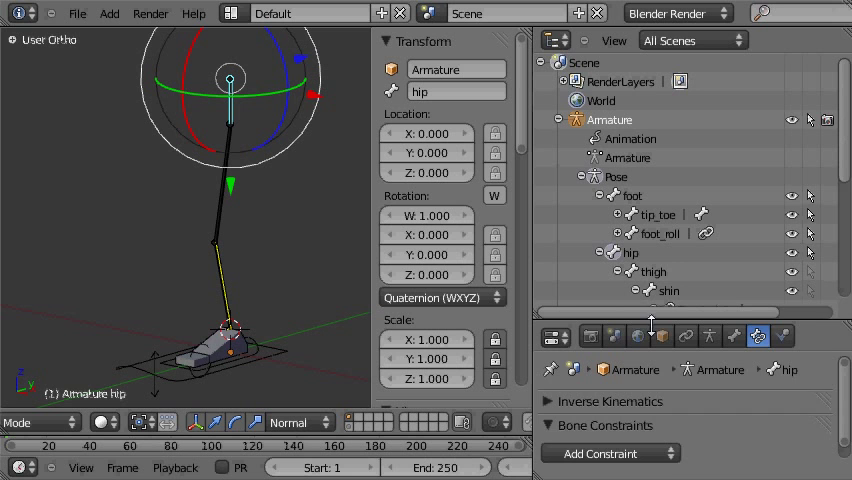
scroll("down", 3)
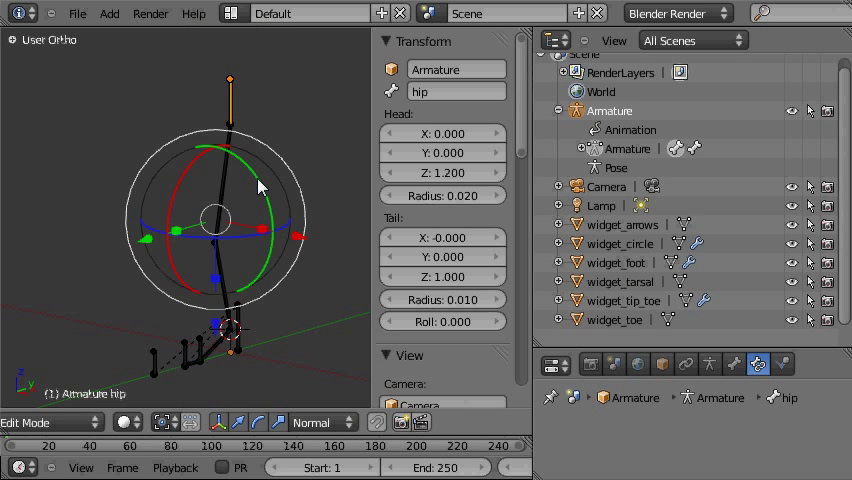
key("KP_1")
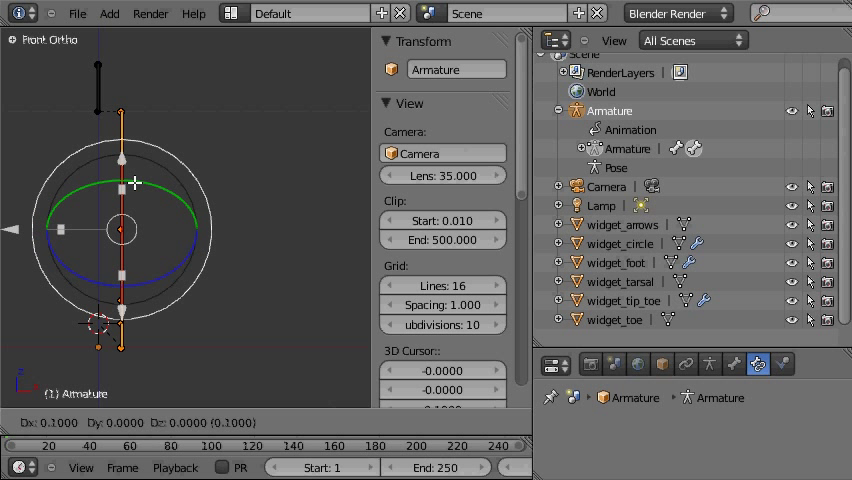
left_click(709, 364)
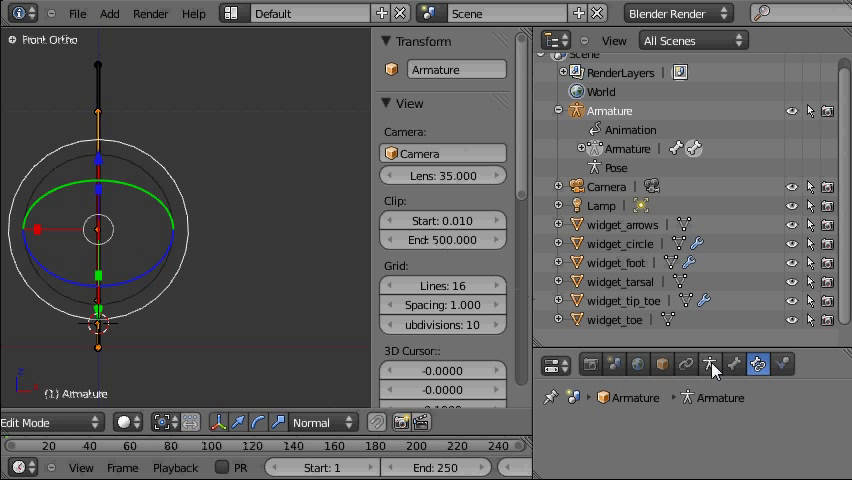
Step: Show the armature's Object Data settings in the Properties editor
left_click(710, 363)
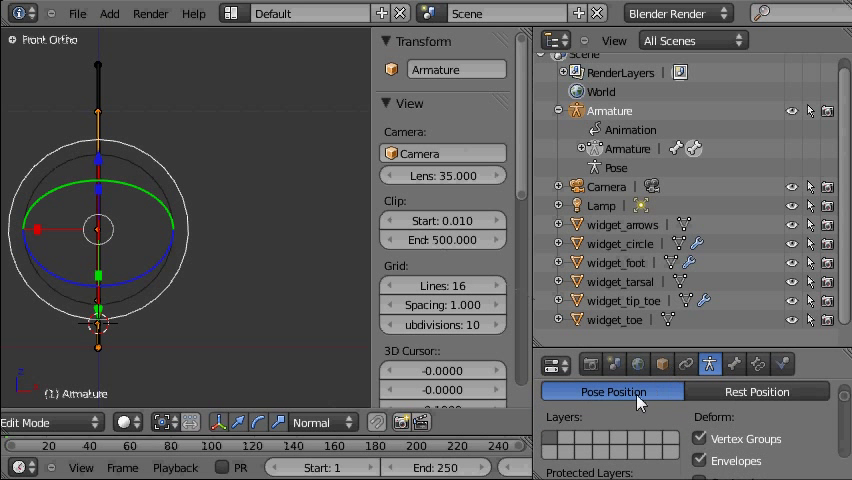
mouse_move(703, 413)
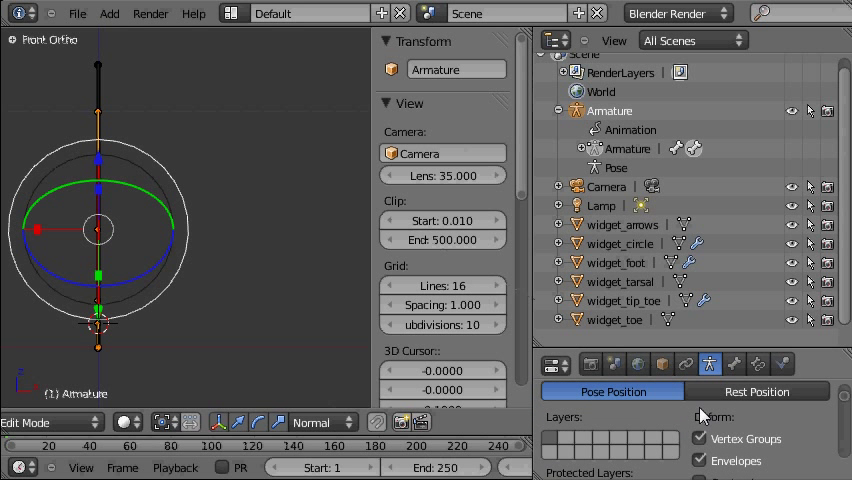
mouse_move(555, 455)
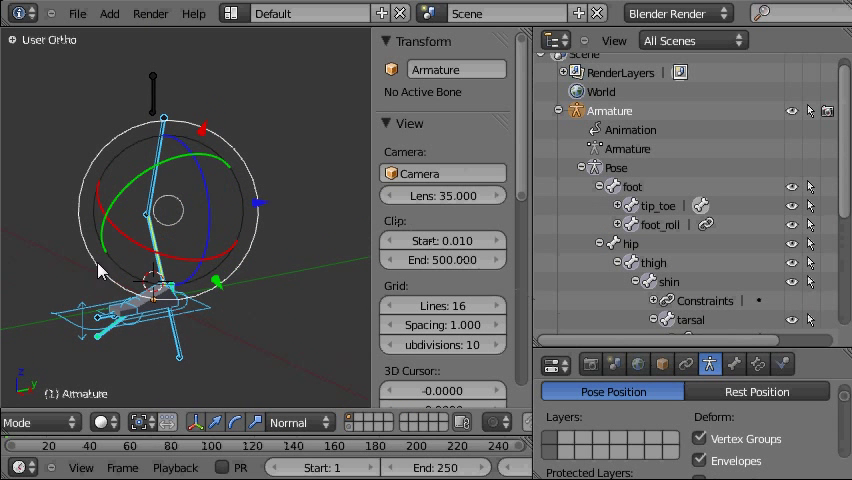
mouse_move(197, 269)
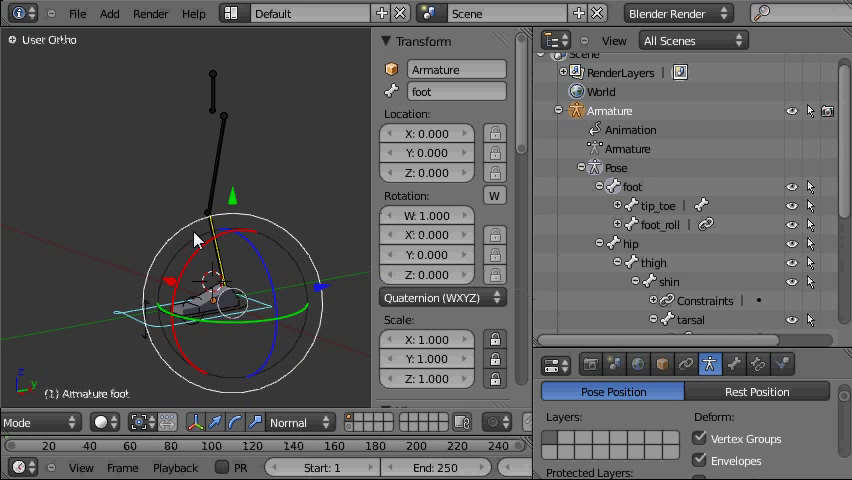
mouse_move(225, 237)
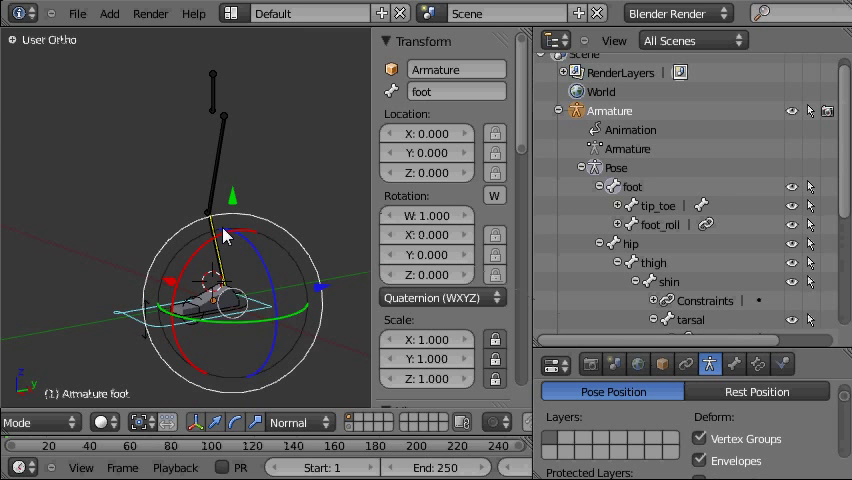
mouse_move(192, 332)
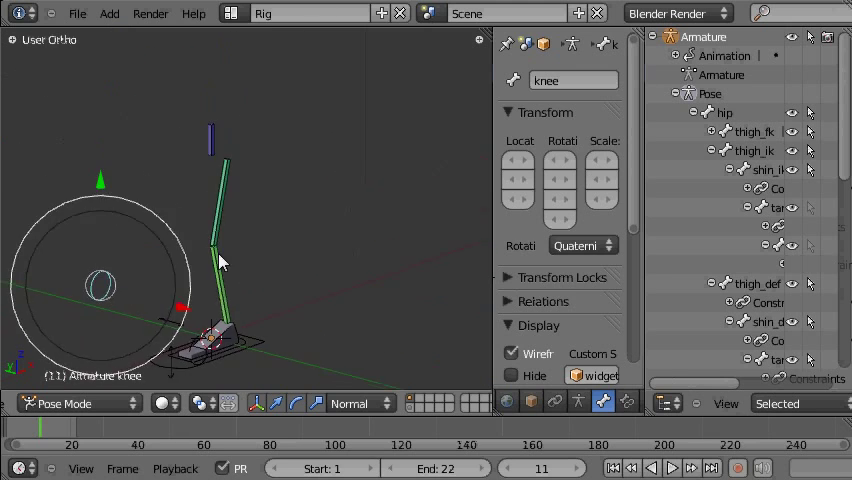
left_click_drag(220, 263, 320, 285)
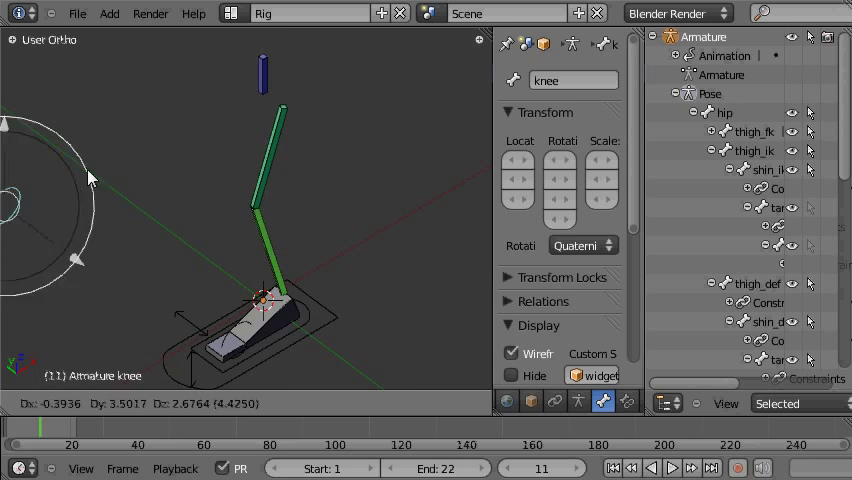
left_click(310, 13)
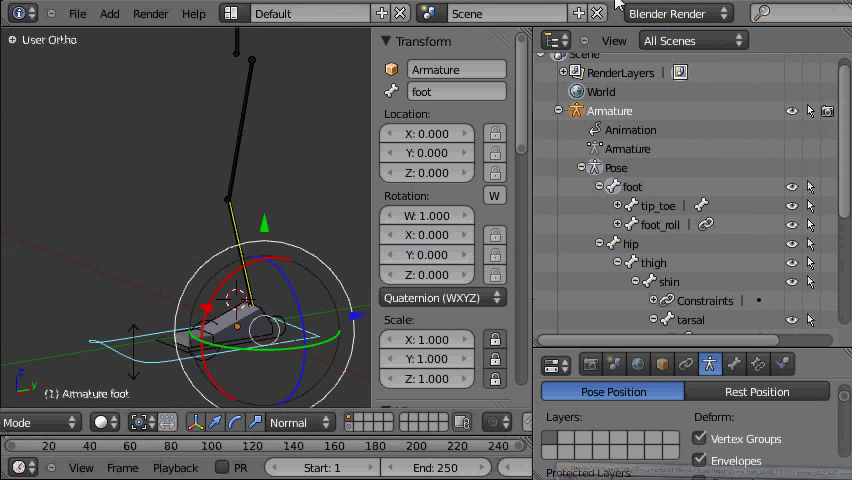